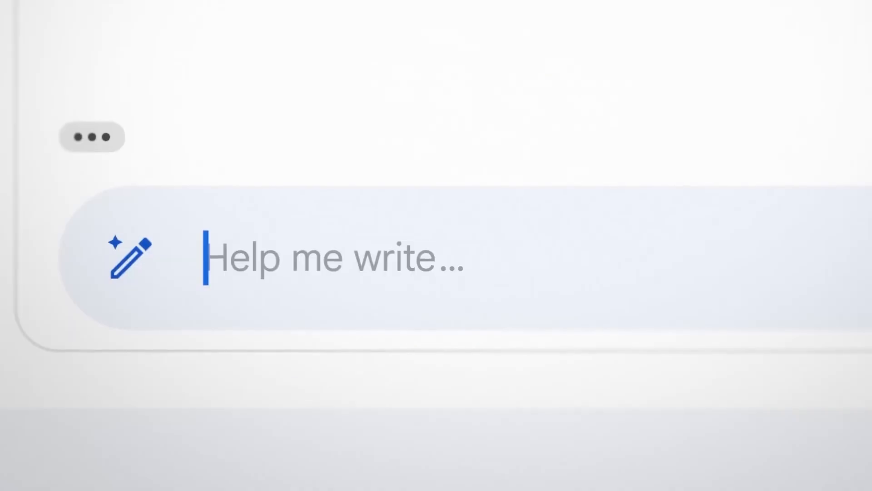
type("I'm o")
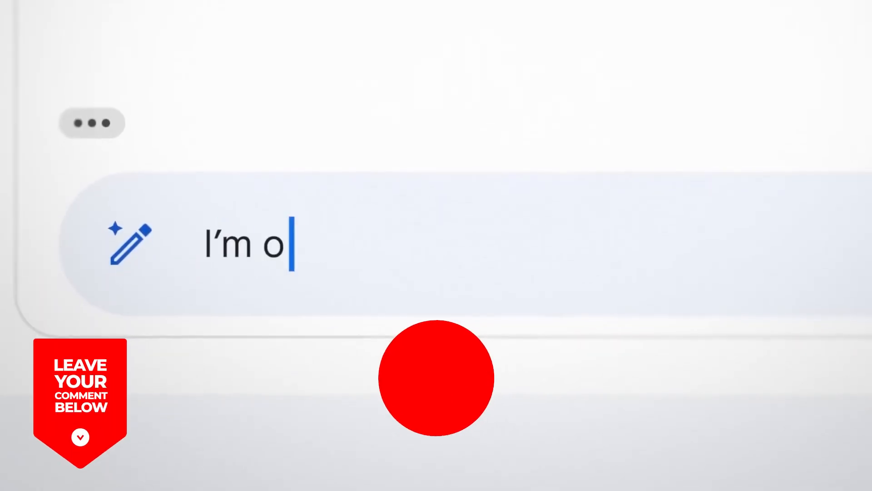